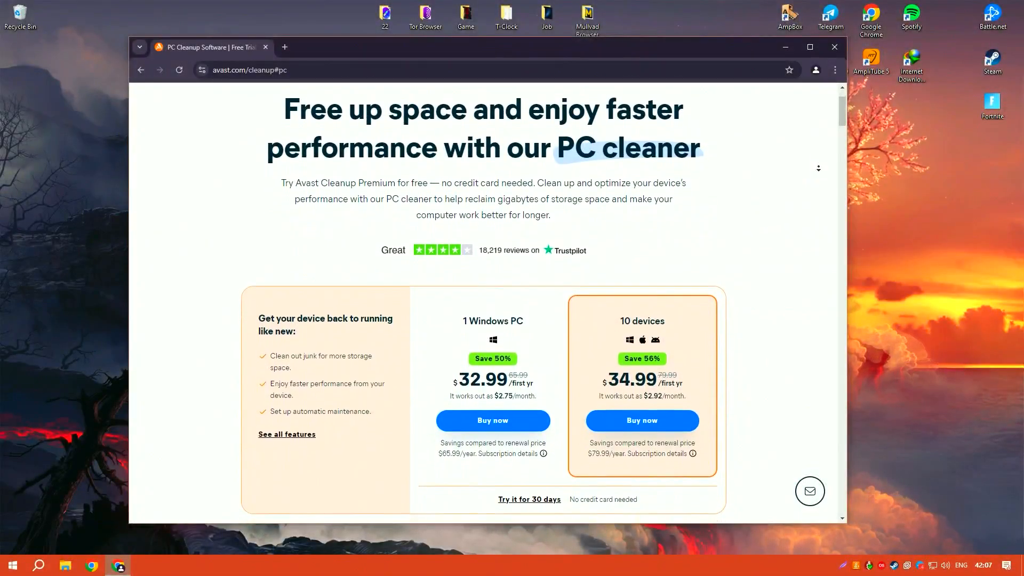
Scroll the avast.com/cleanup page down to the 'Make your Windows PC cleaner and faster' section.
scroll("down", 3)
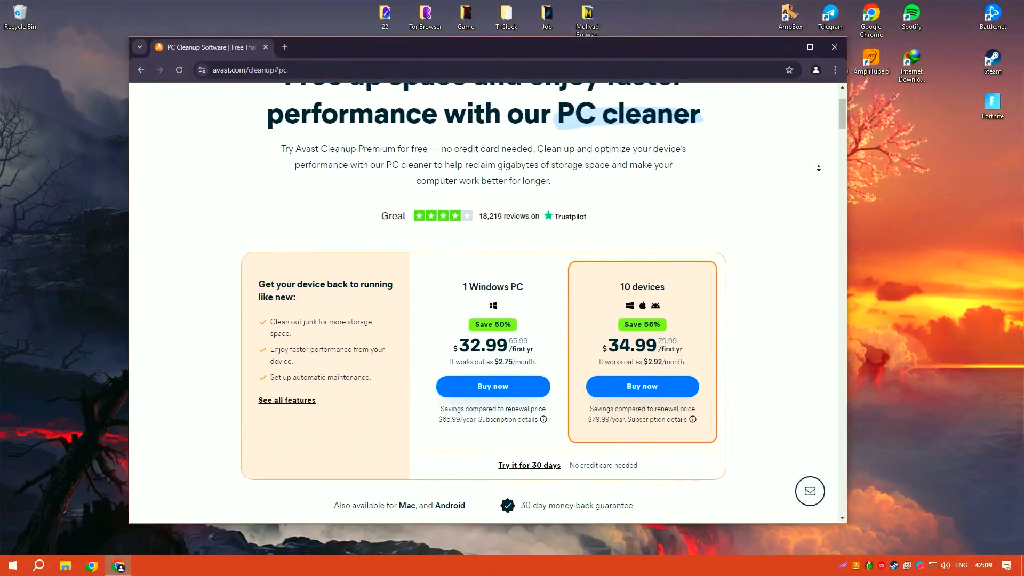
scroll("down", 3)
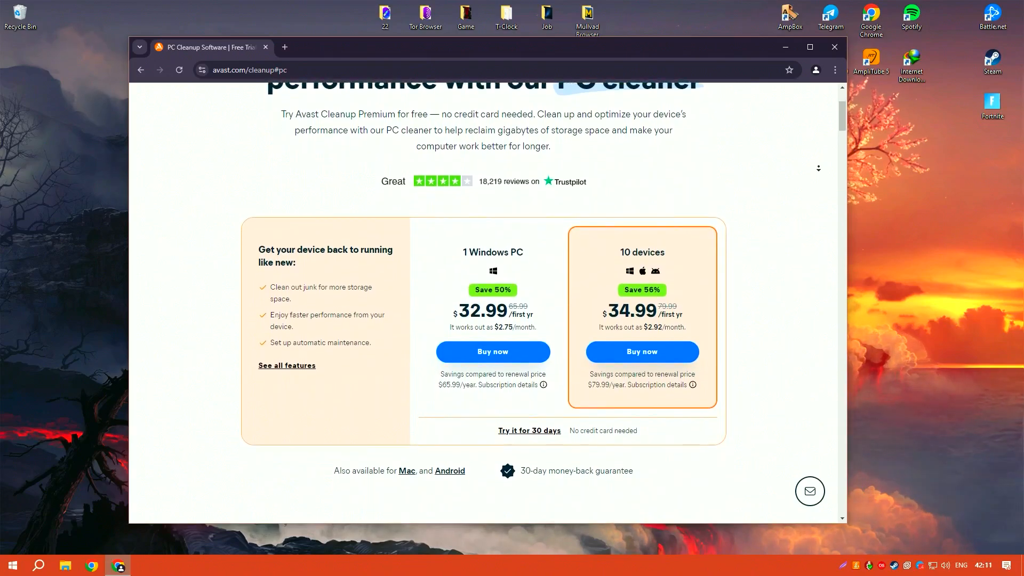
scroll("down", 3)
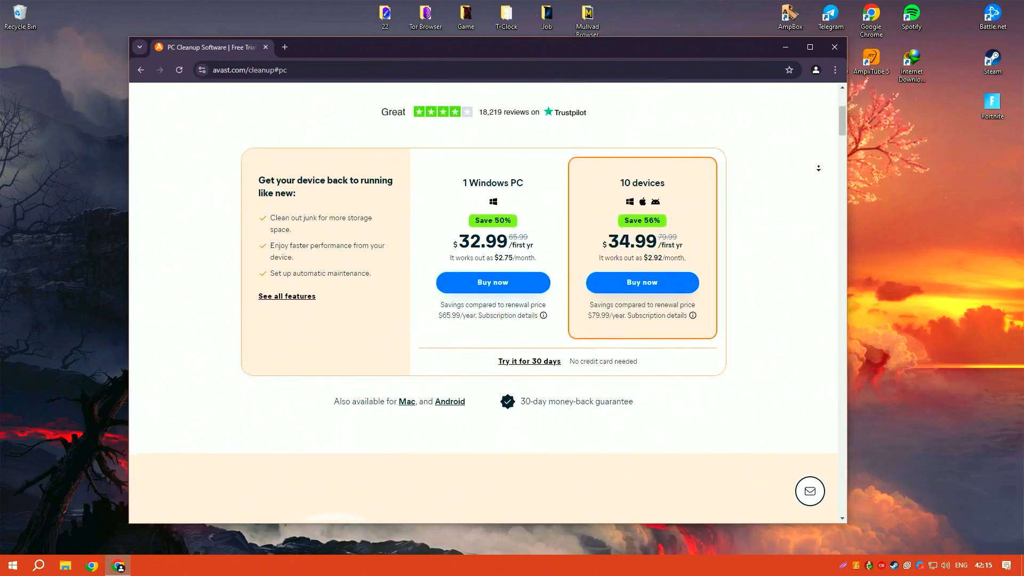
scroll("down", 3)
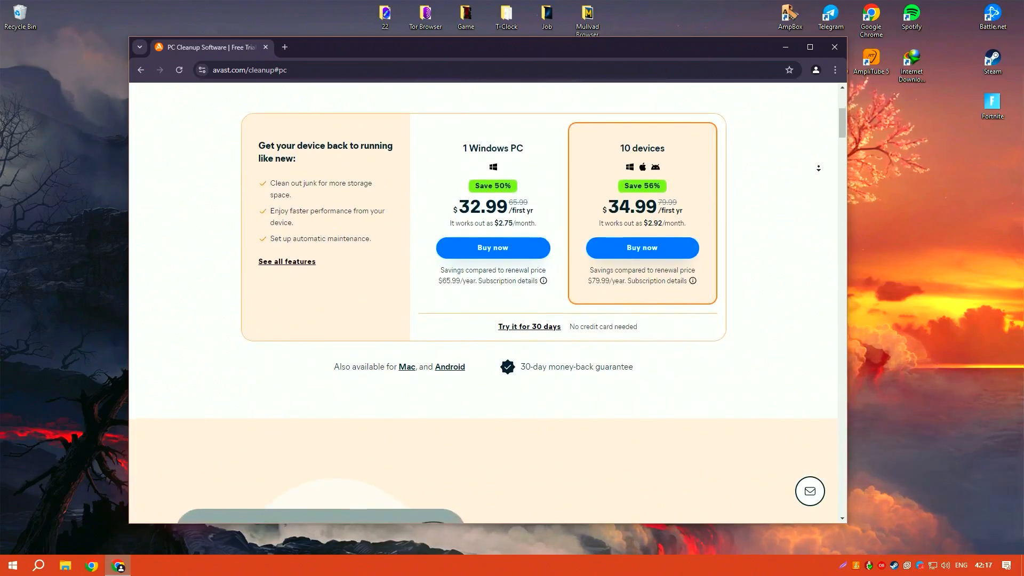
scroll("down", 3)
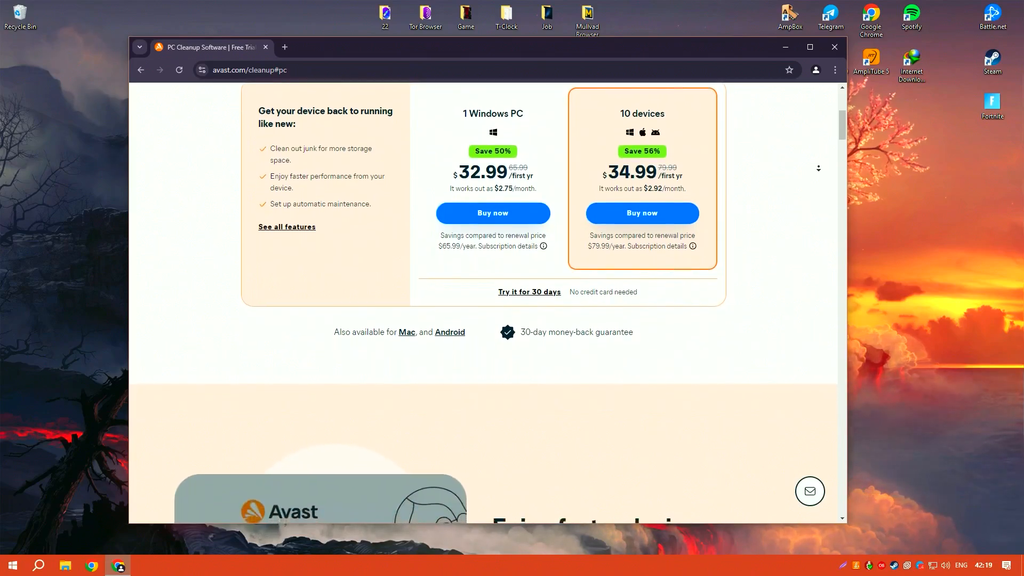
scroll("down", 3)
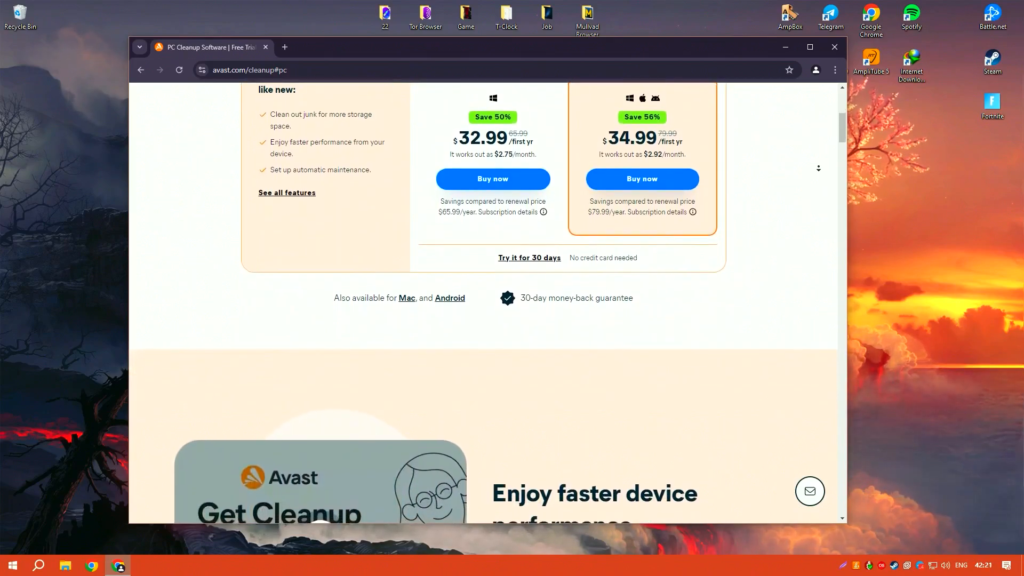
scroll("down", 3)
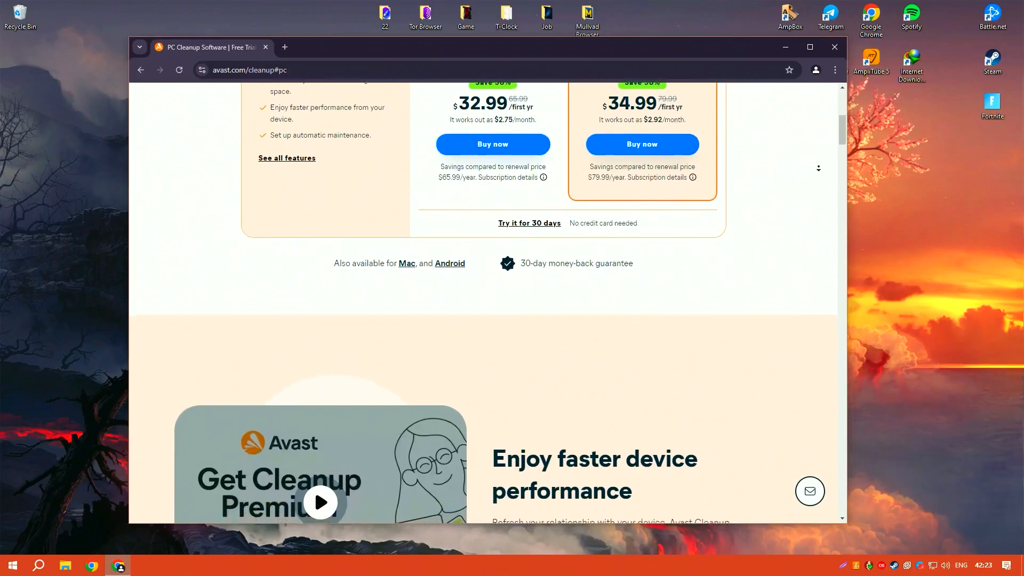
scroll("down", 3)
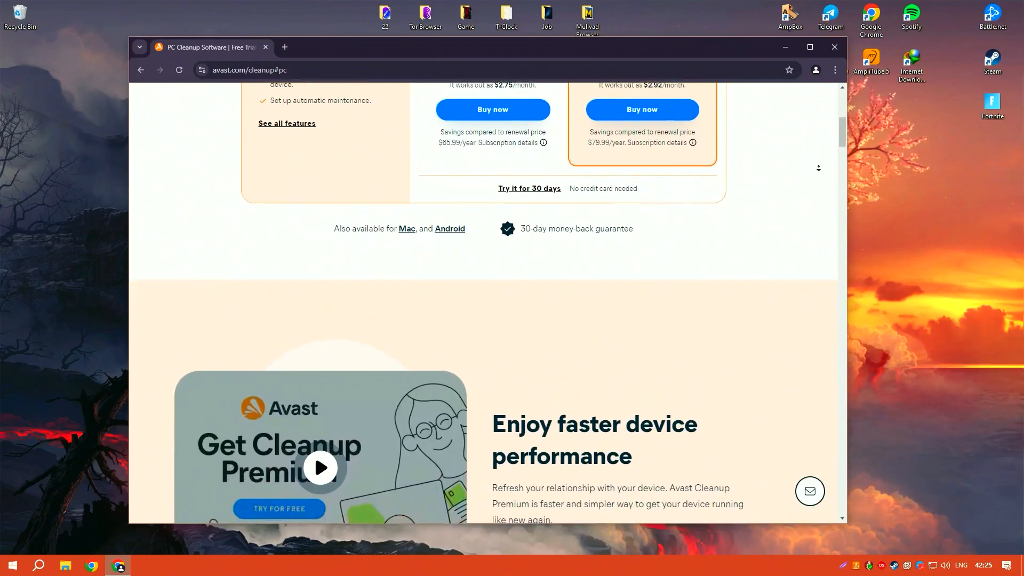
scroll("down", 3)
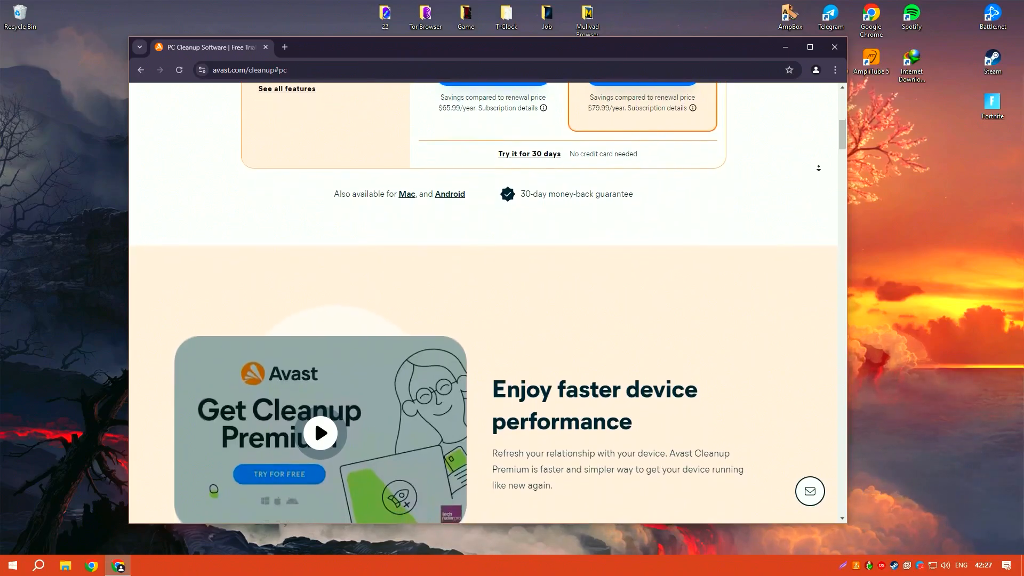
scroll("down", 3)
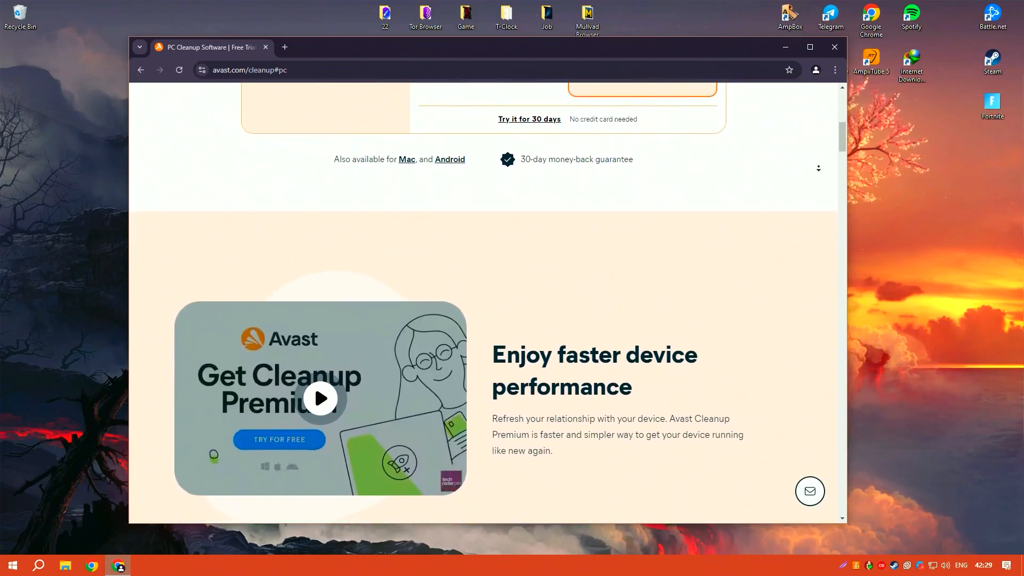
scroll("down", 3)
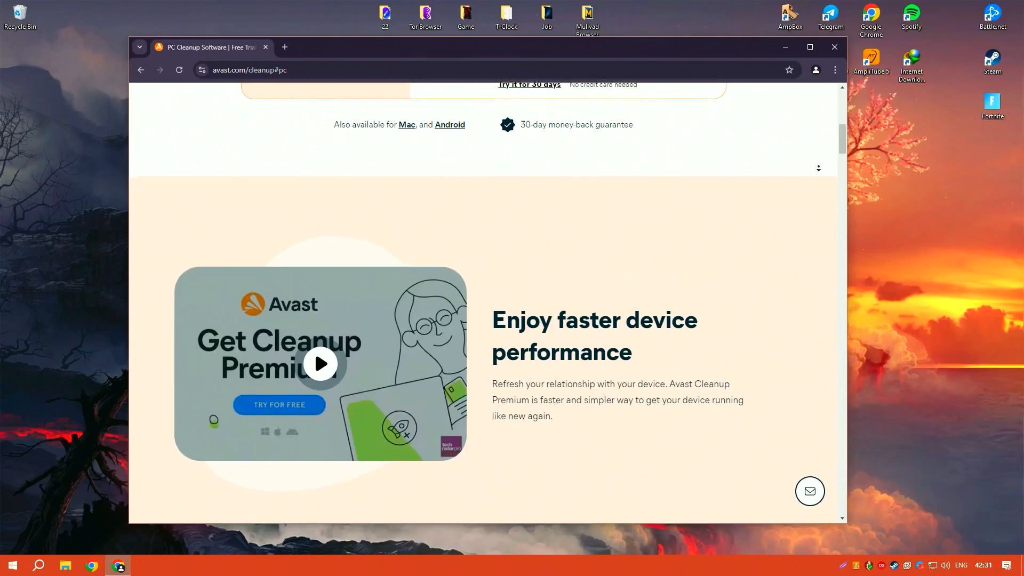
scroll("down", 3)
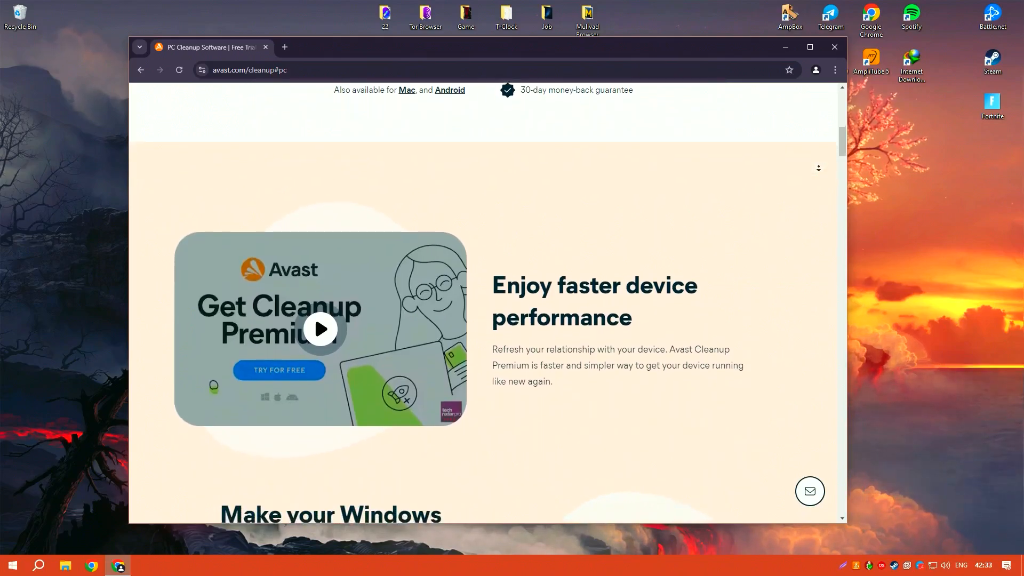
scroll("down", 3)
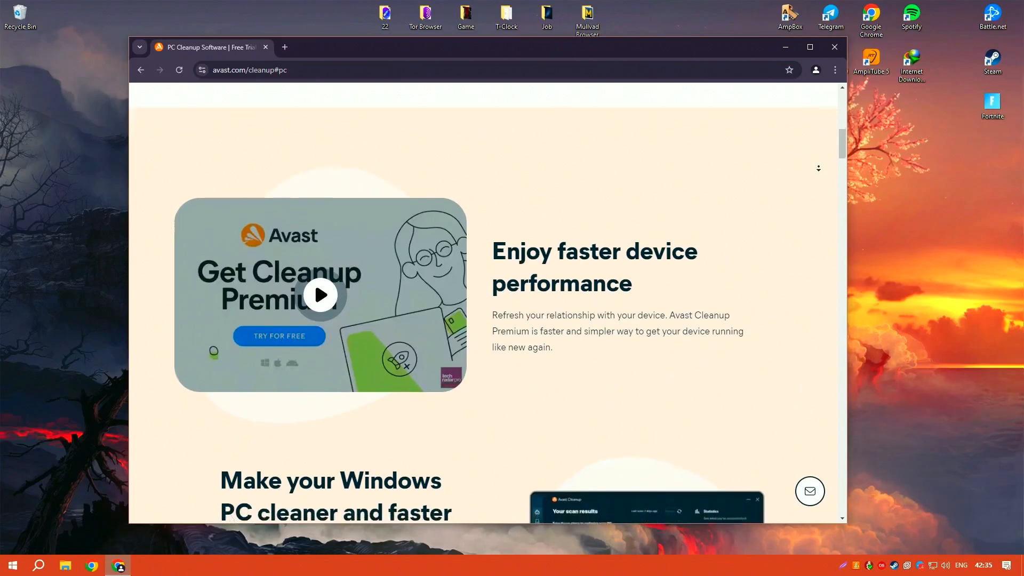
scroll("up", 3)
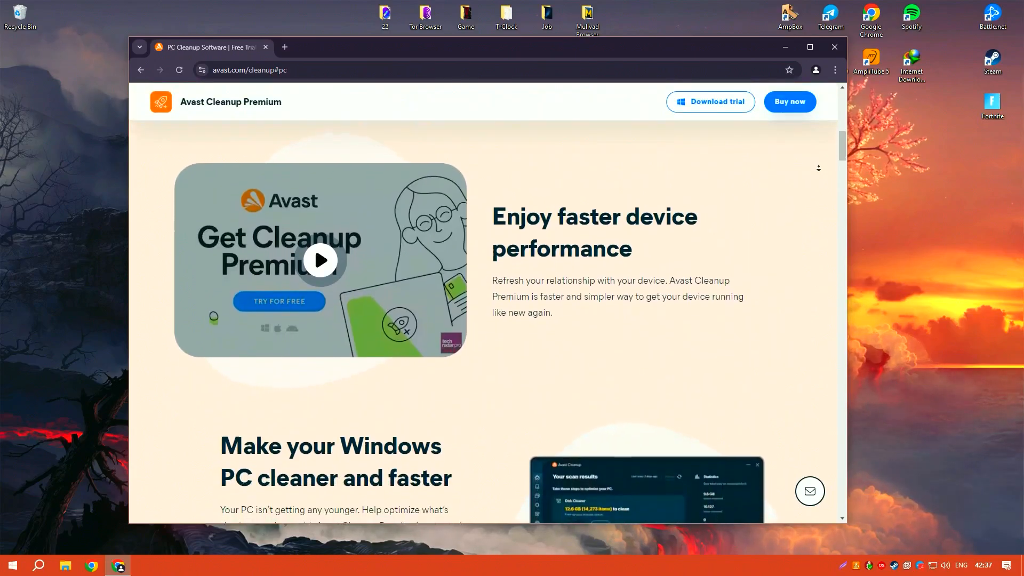
scroll("down", 3)
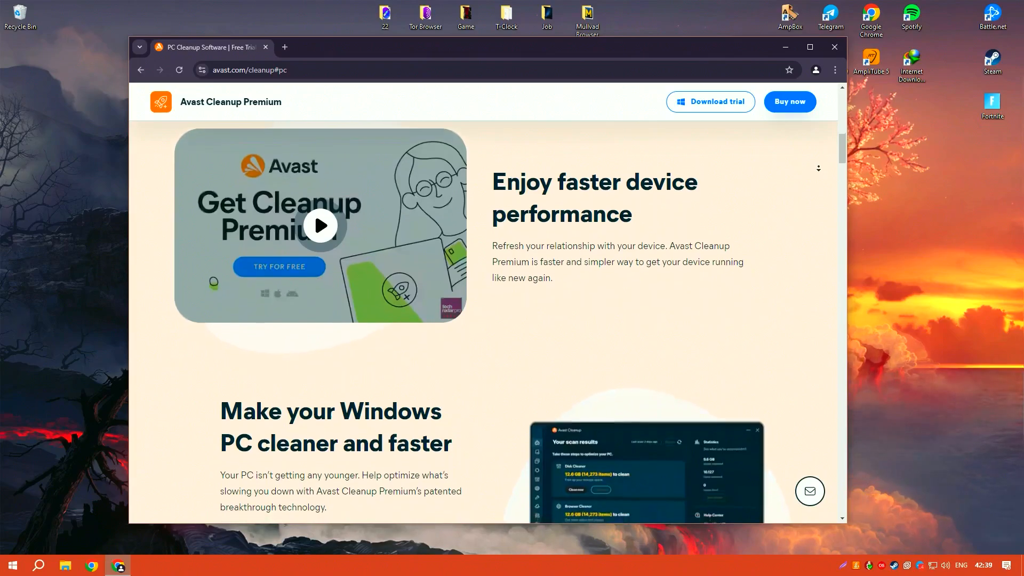
scroll("down", 3)
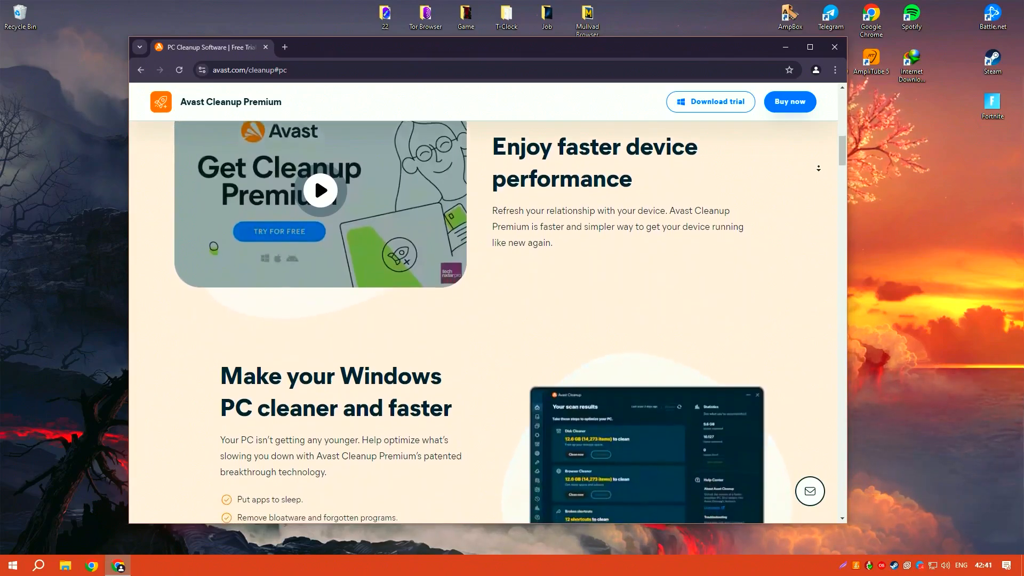
scroll("down", 3)
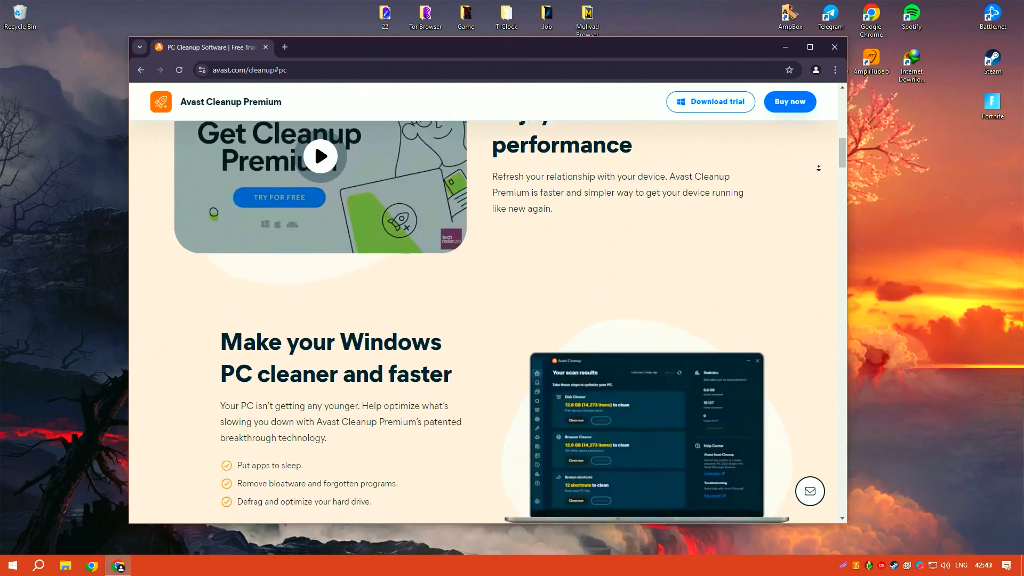
scroll("down", 3)
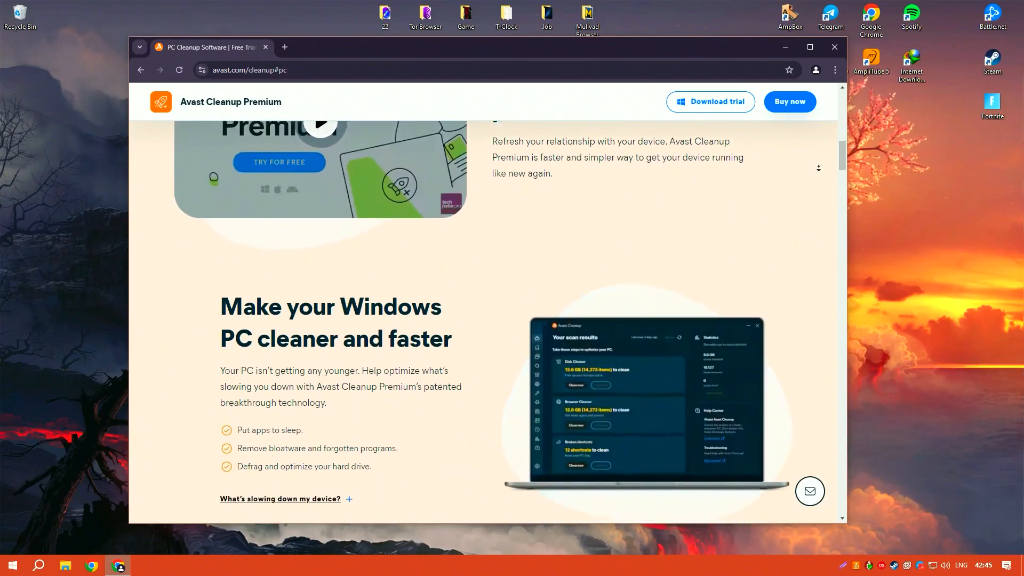
scroll("down", 3)
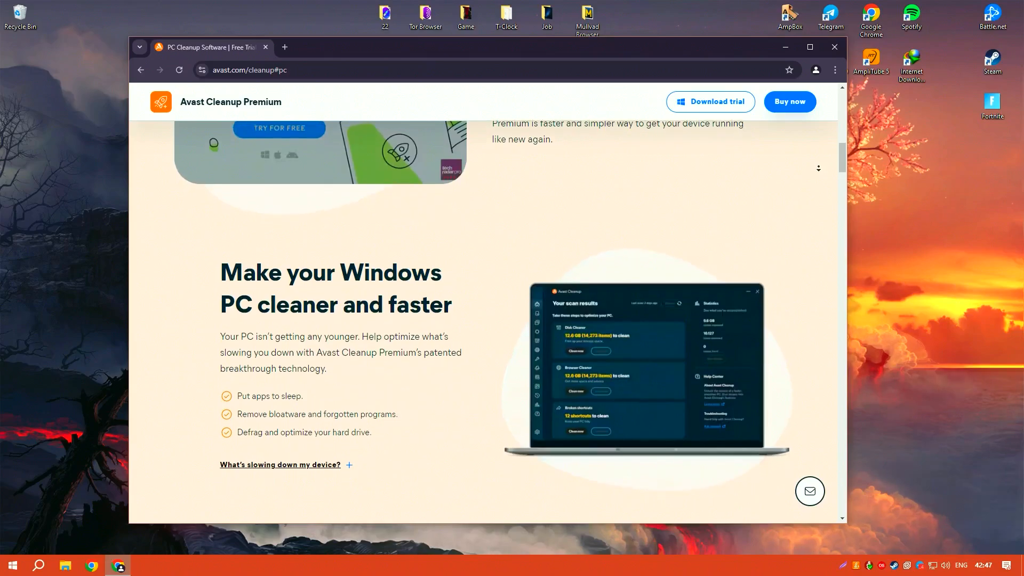
scroll("down", 3)
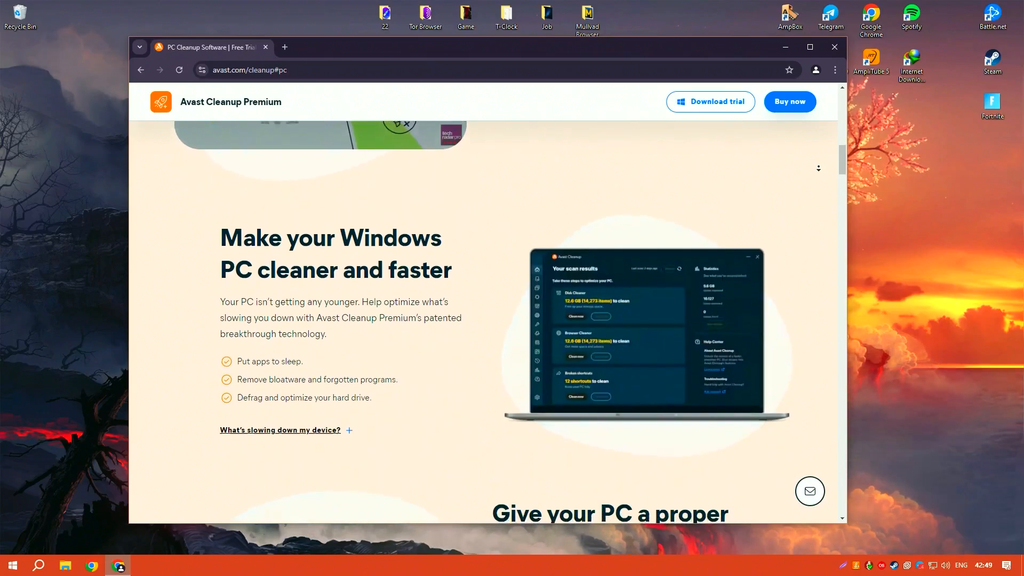
scroll("down", 3)
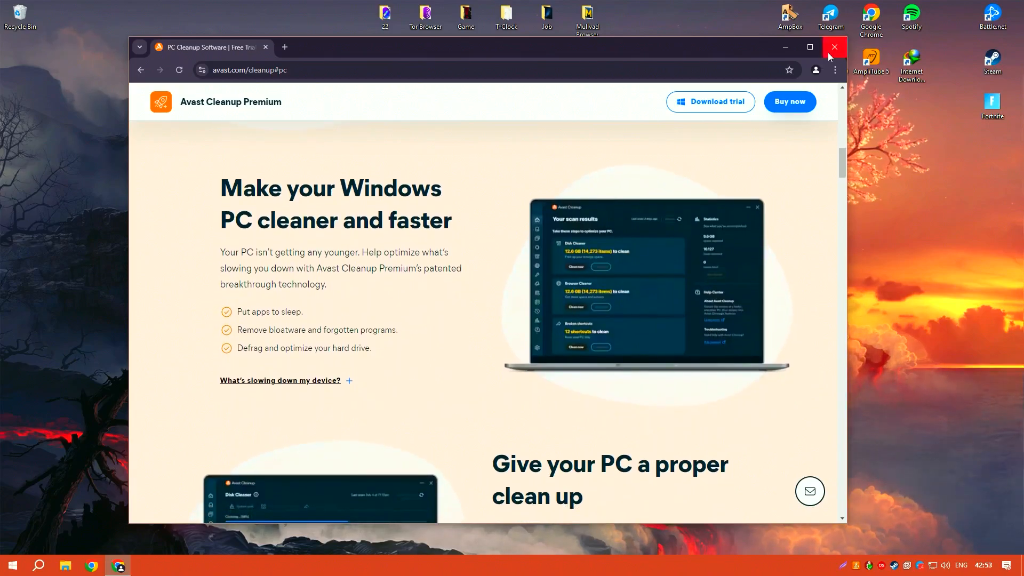
left_click(835, 47)
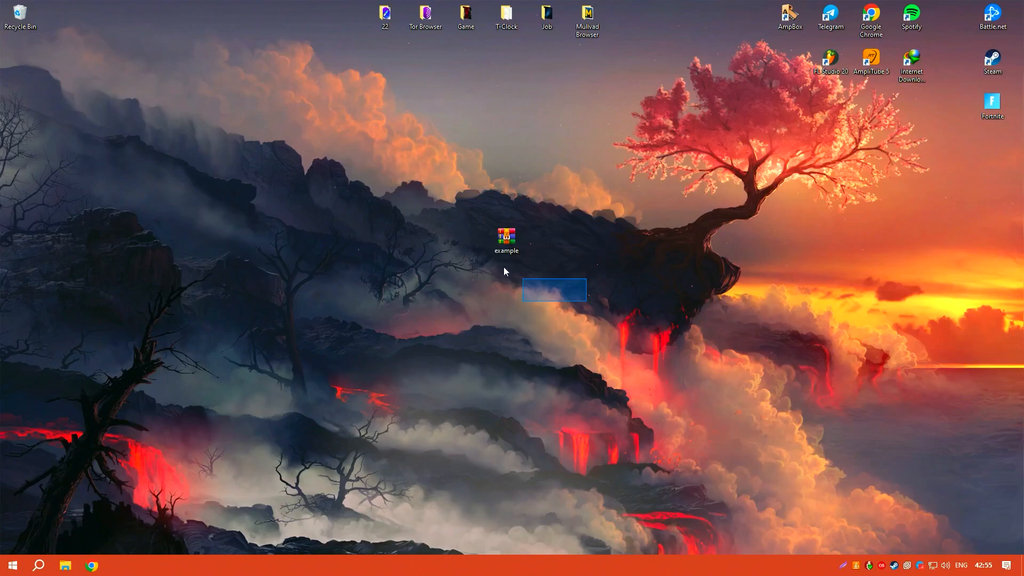
double_click(506, 236)
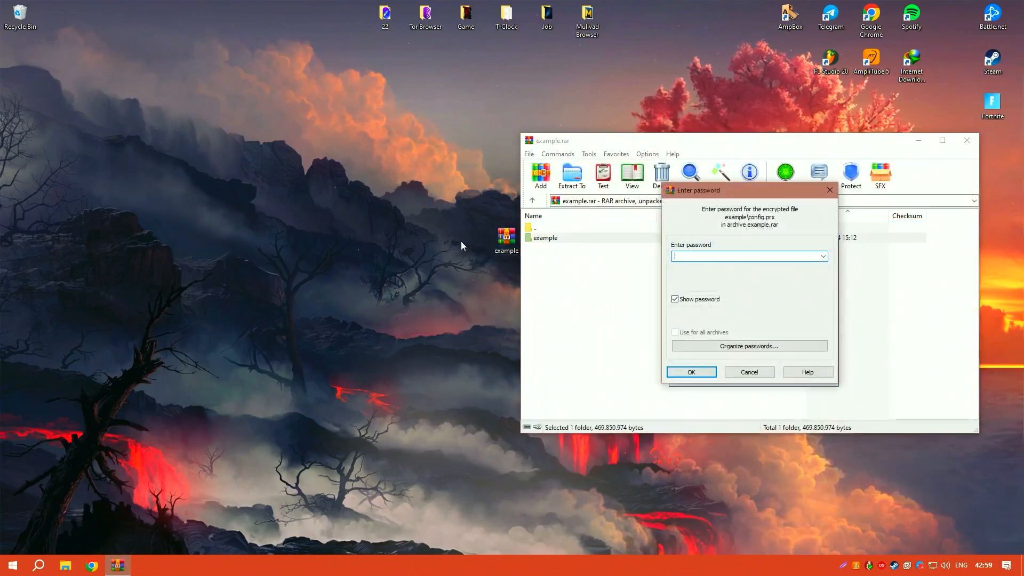
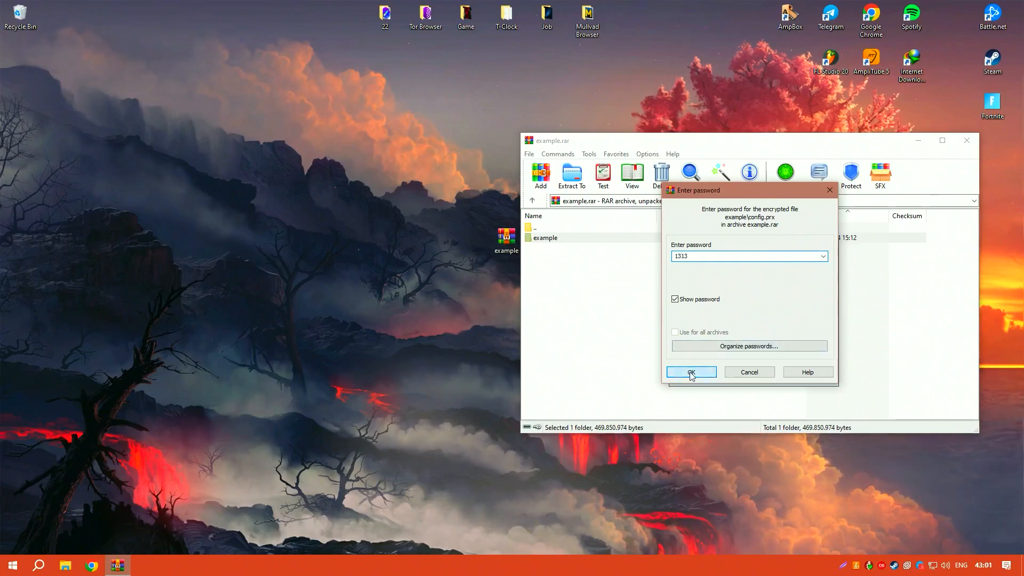
left_click(690, 372)
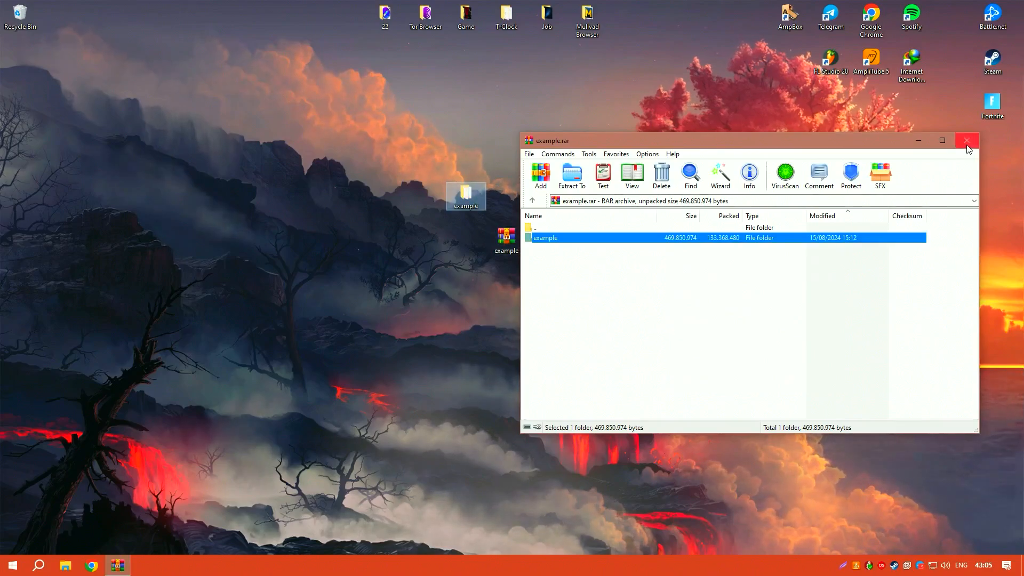
left_click(968, 141)
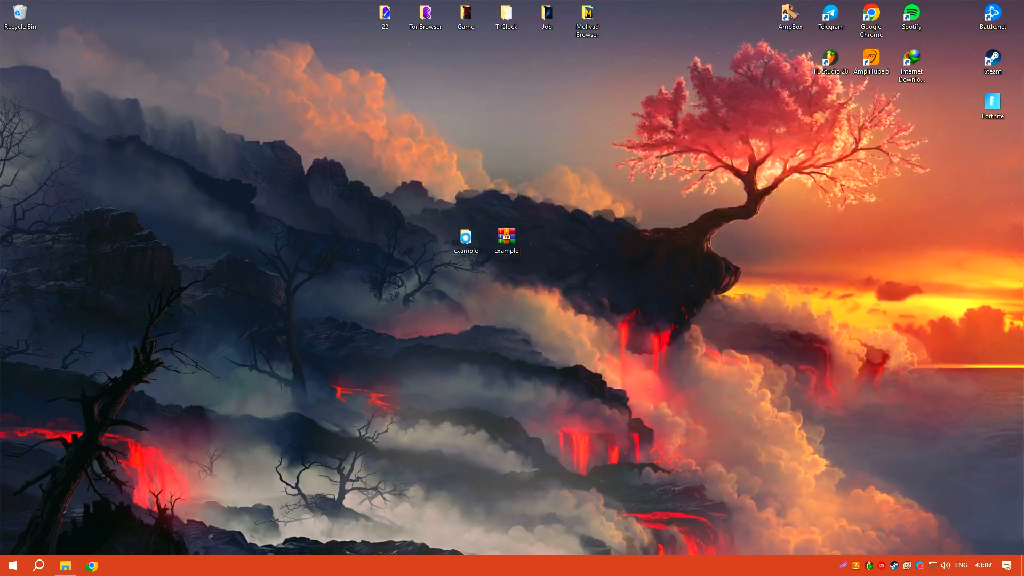
Launch Setup from the extracted example folder on the desktop.
double_click(505, 237)
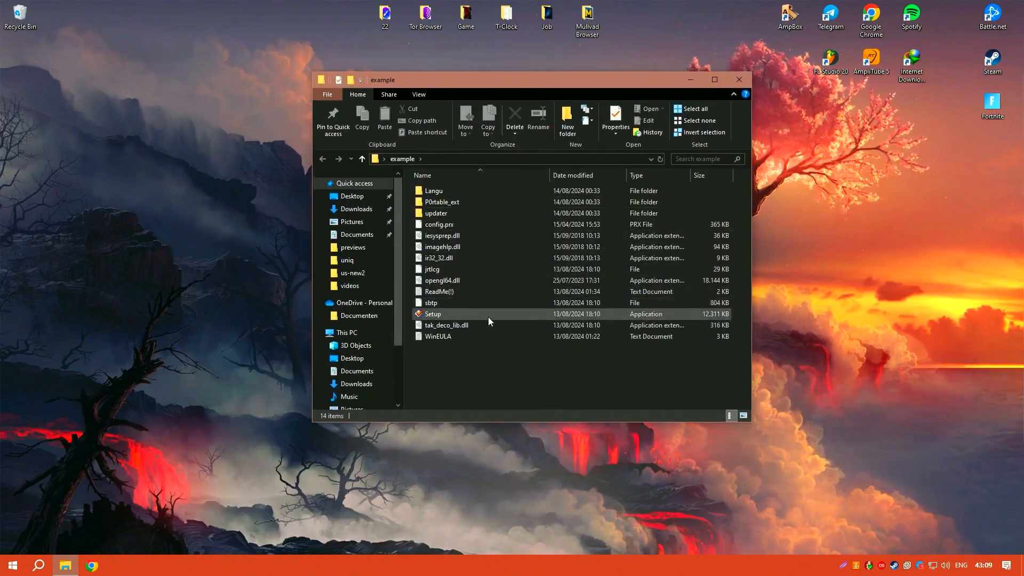
double_click(432, 313)
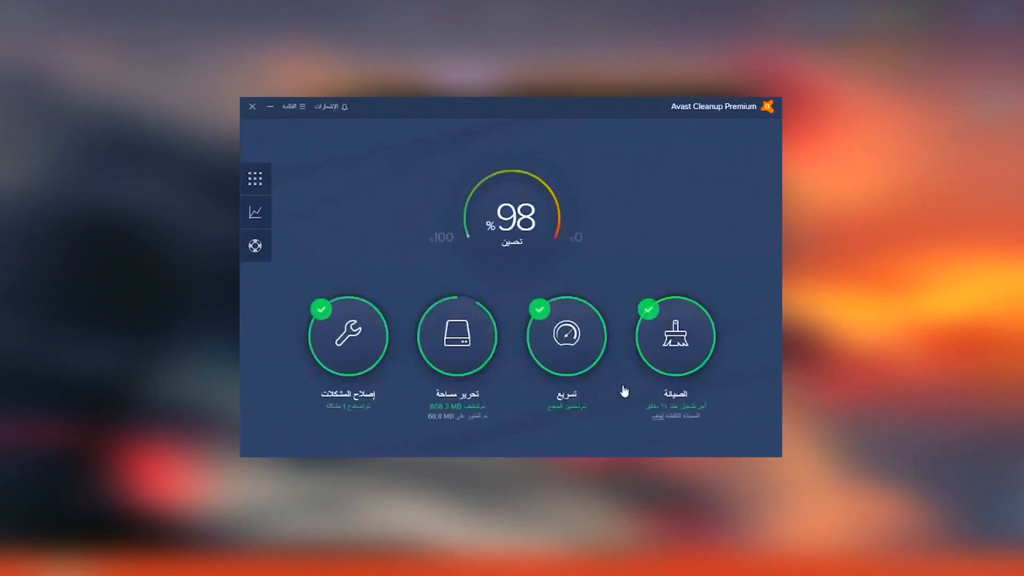
mouse_move(458, 346)
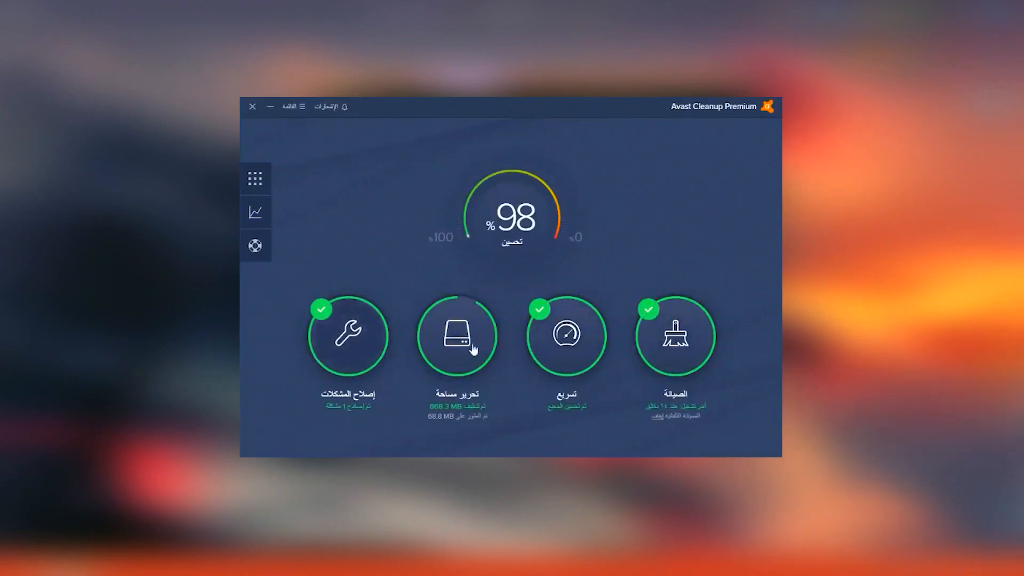
mouse_move(319, 338)
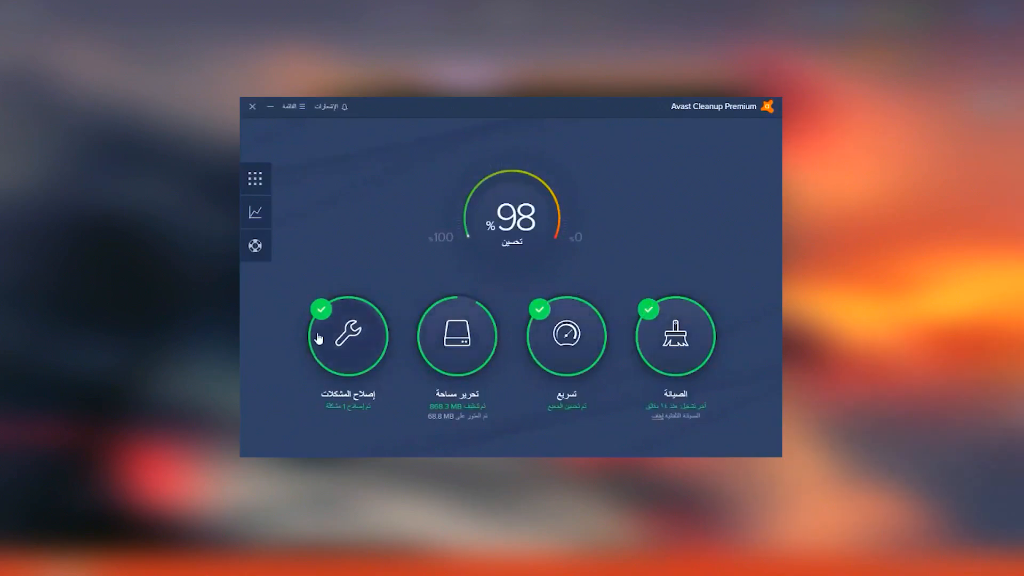
mouse_move(614, 196)
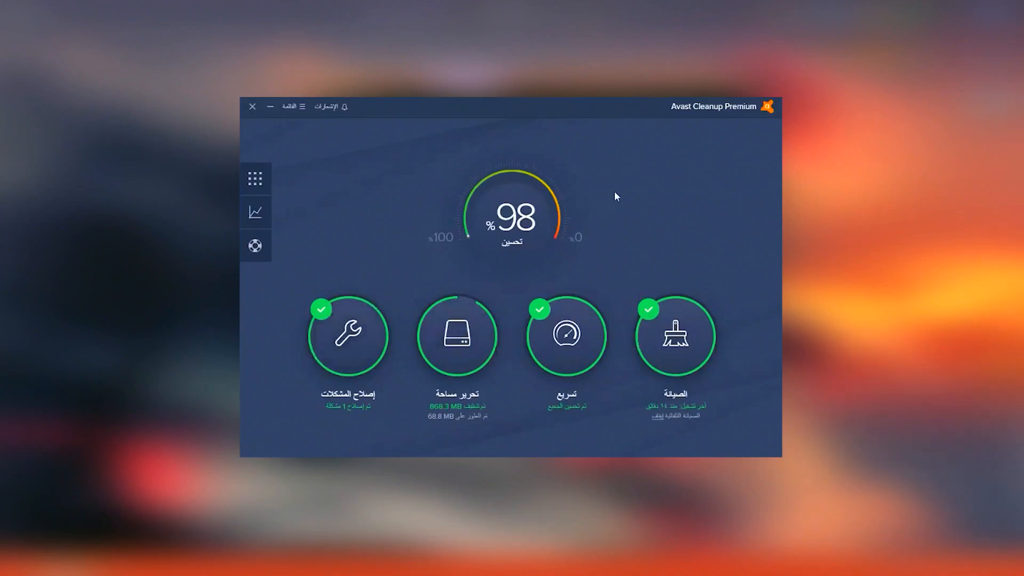
mouse_move(273, 185)
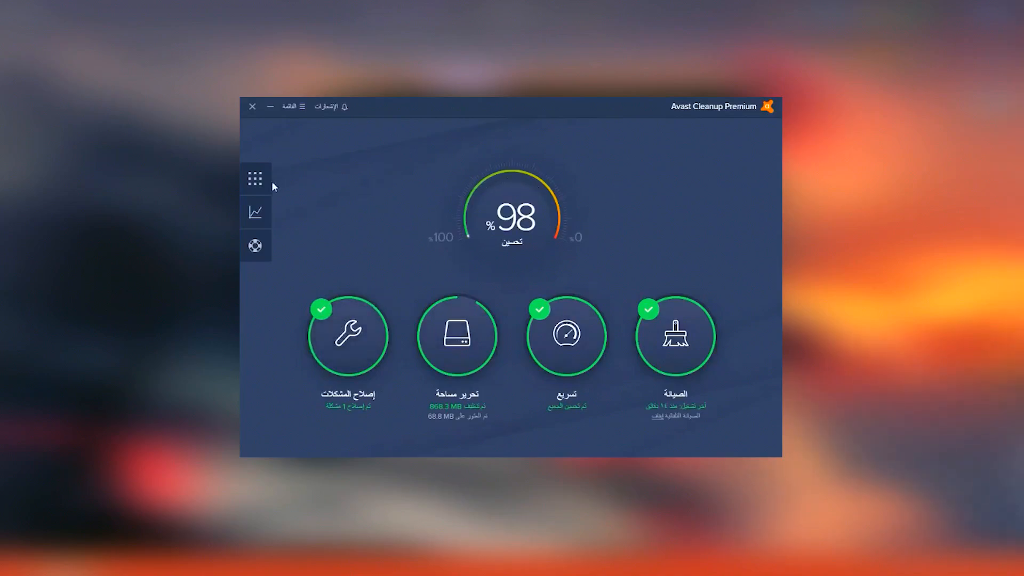
left_click(255, 178)
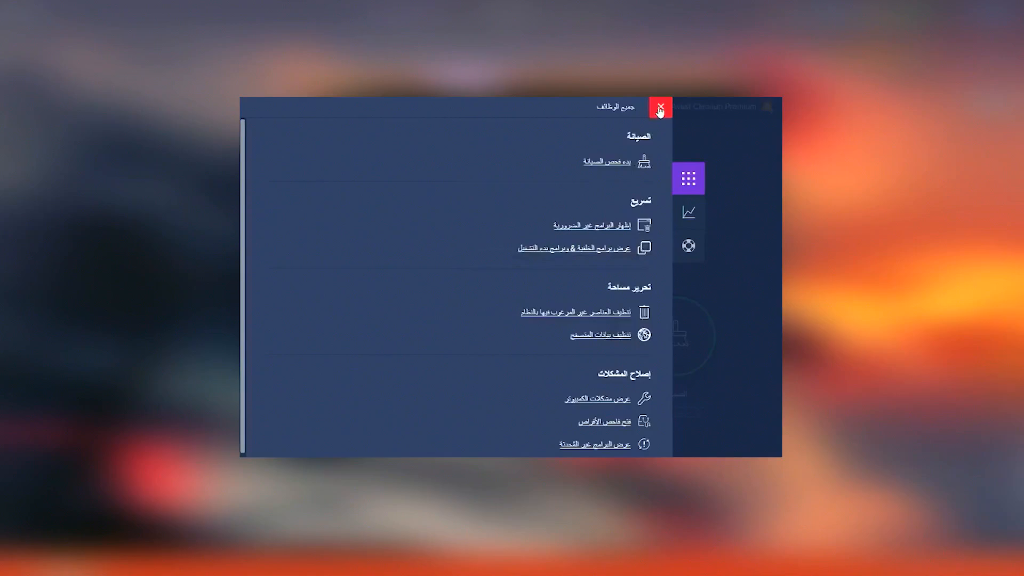
left_click(659, 107)
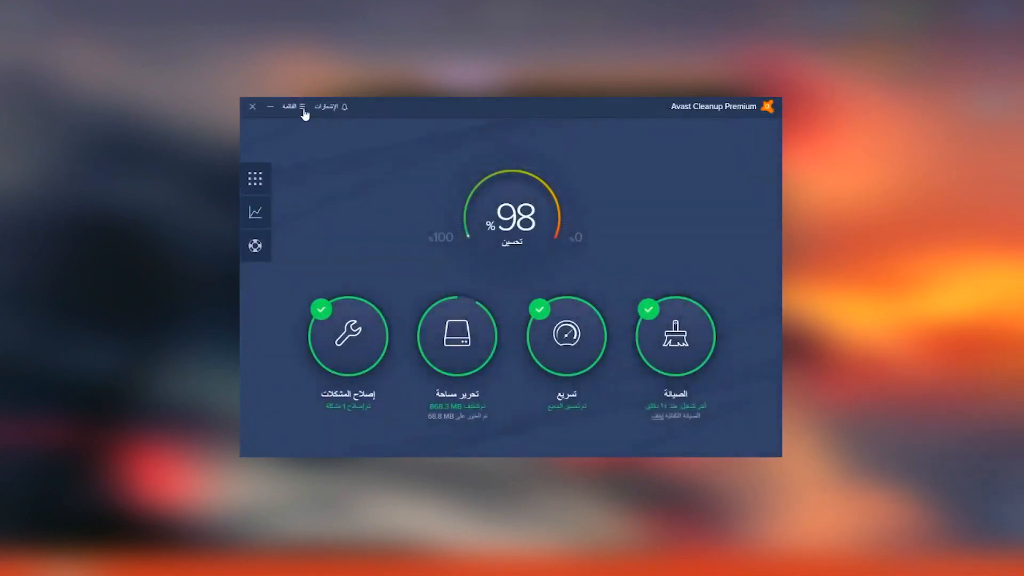
Show the General settings language dropdown via Menu > Settings, then the Notifications page.
left_click(293, 107)
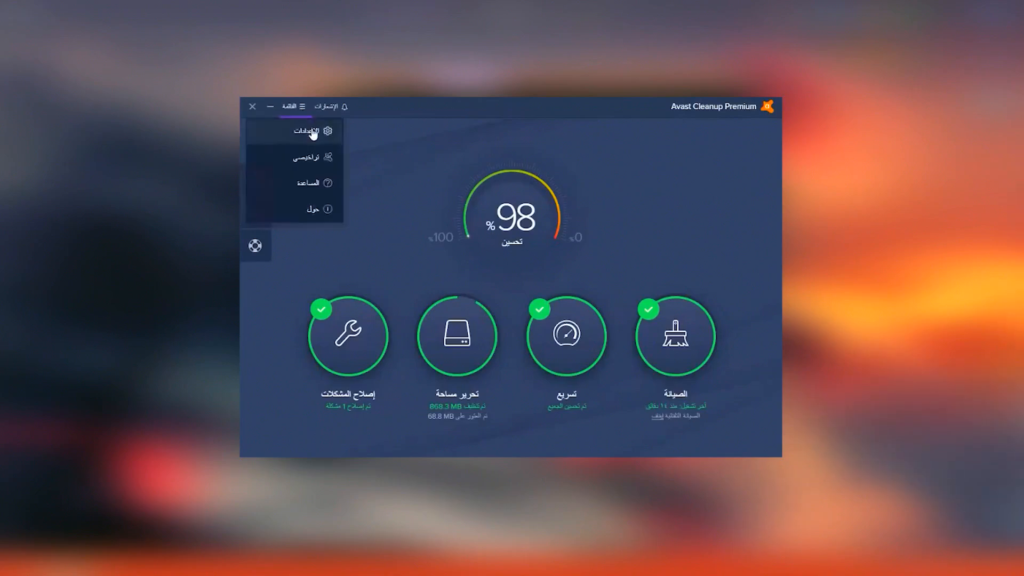
left_click(312, 132)
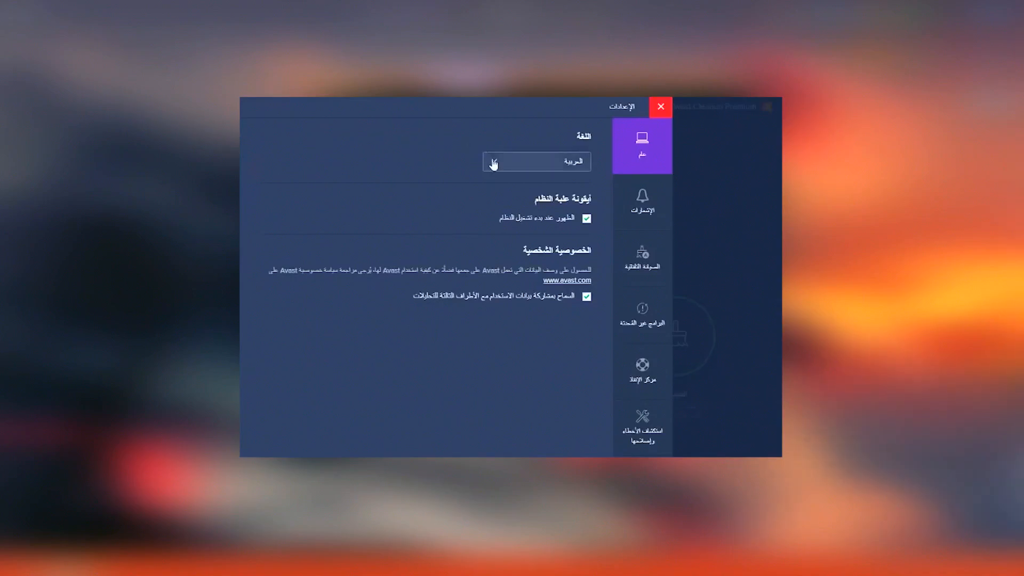
left_click(535, 162)
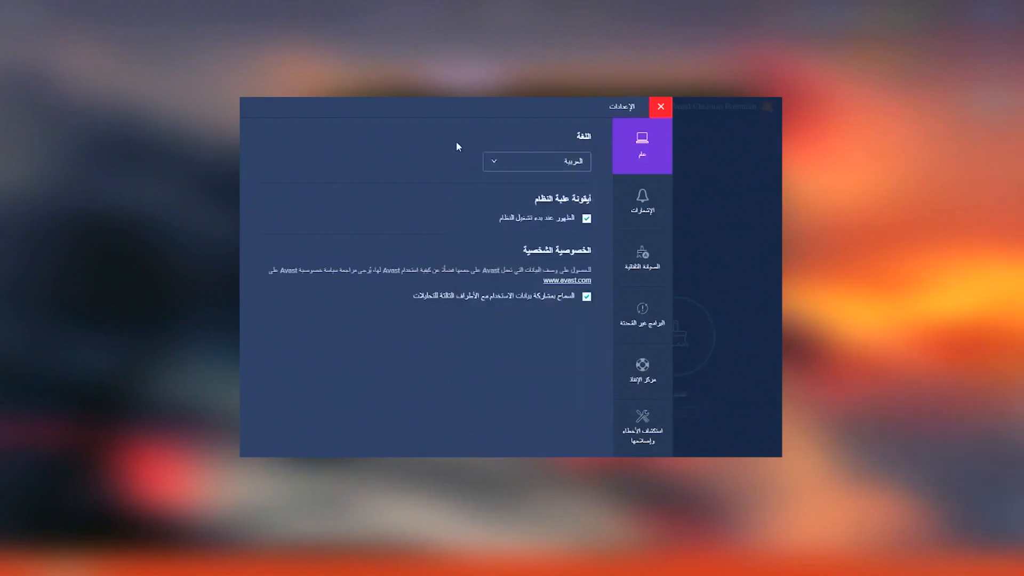
left_click(642, 202)
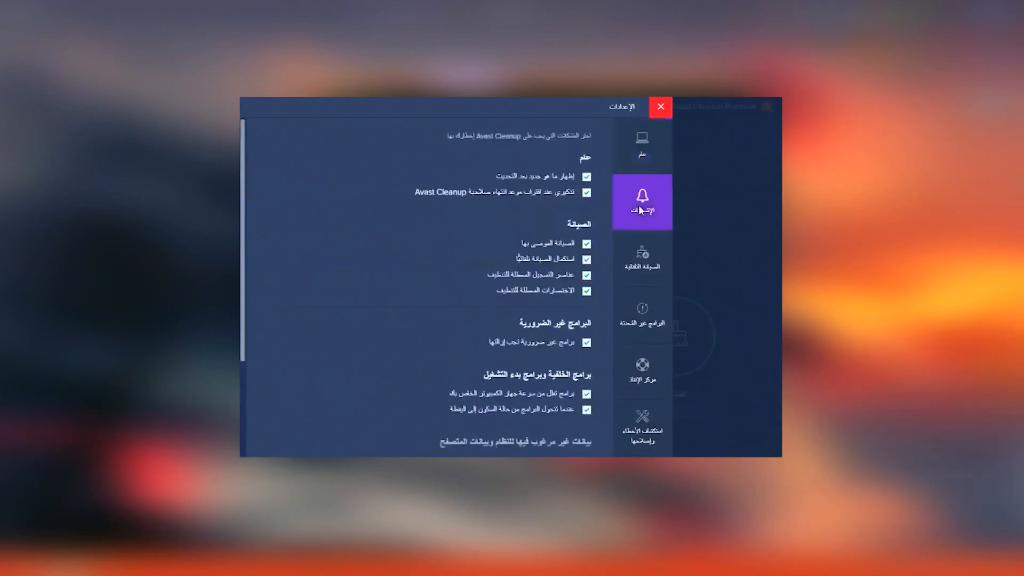